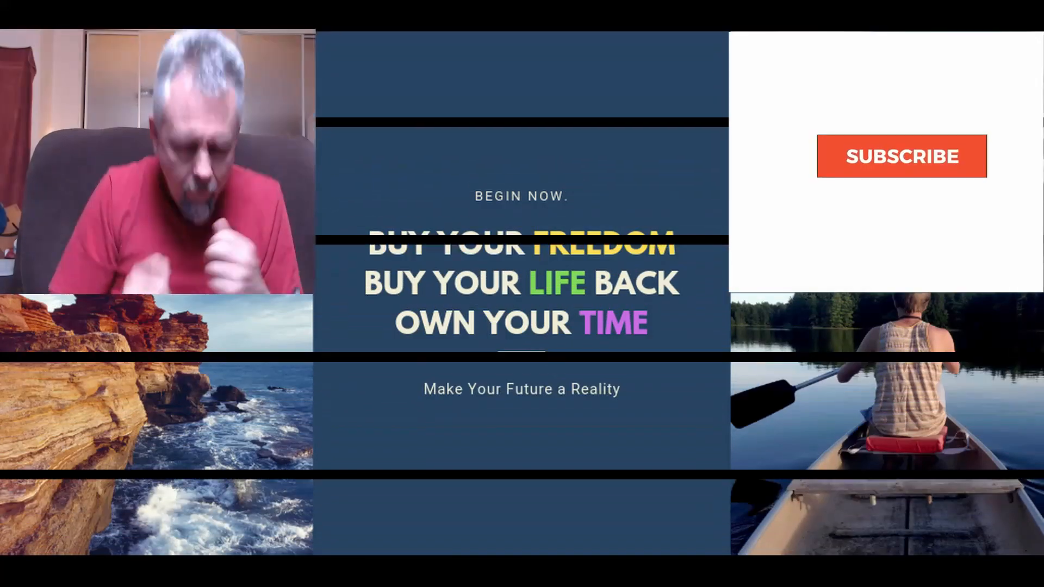
- Open the Best Beginner Portfolio page showing $105.33 across four Vanguard fund slices
click(900, 156)
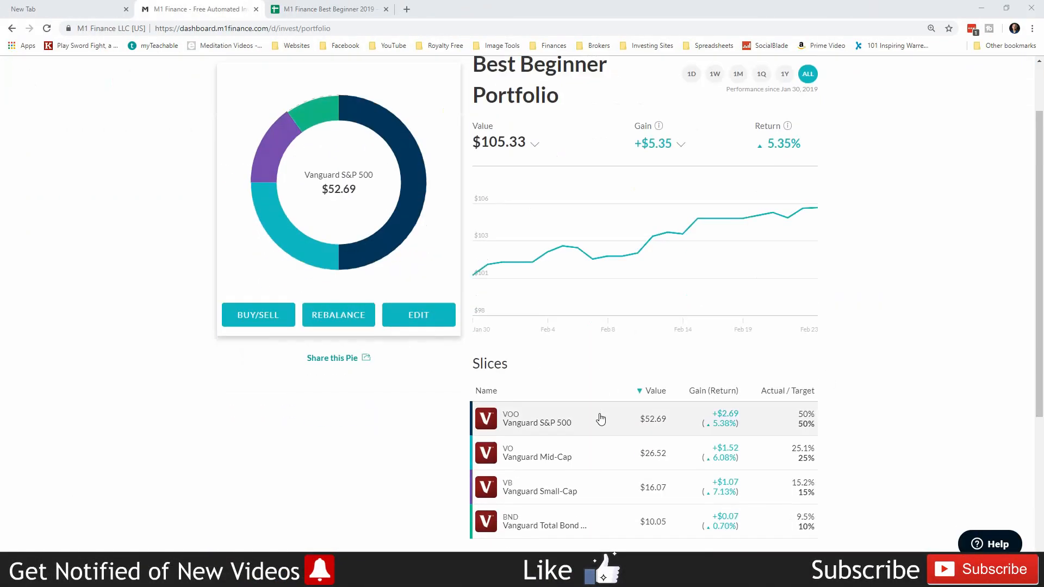
scroll(down, 3)
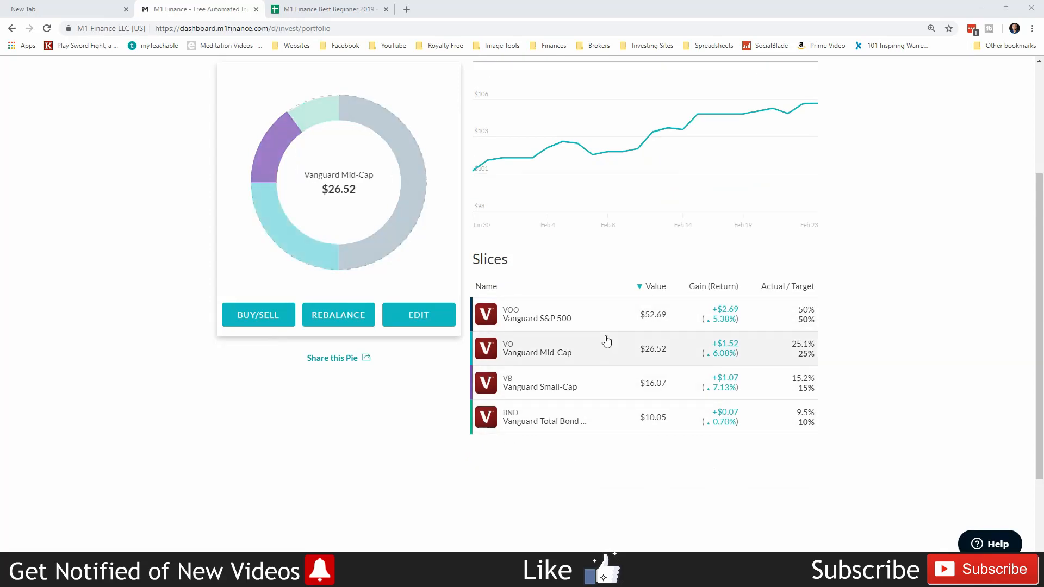
mouse_move(576, 418)
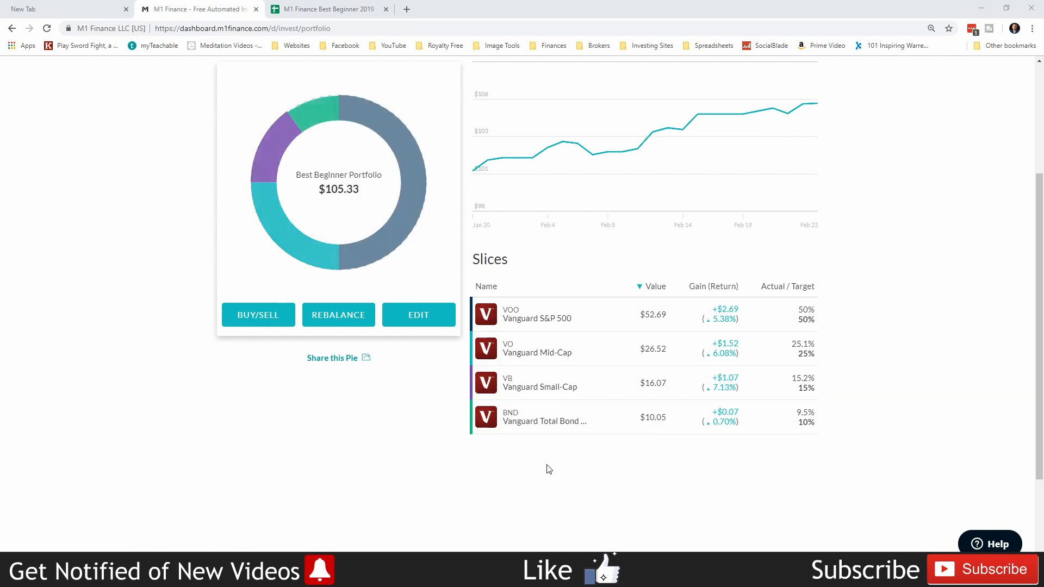
mouse_move(543, 417)
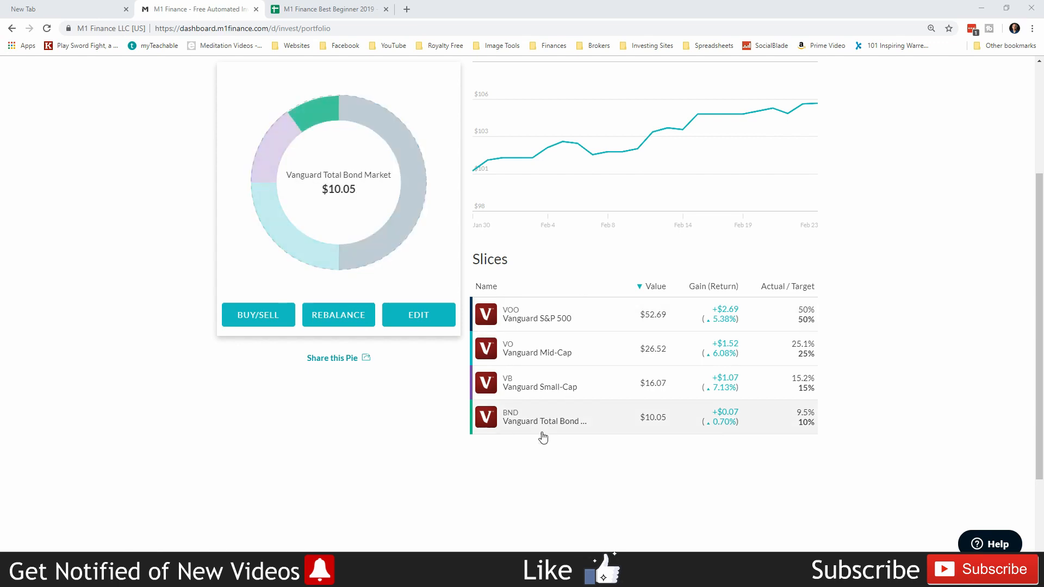
mouse_move(539, 382)
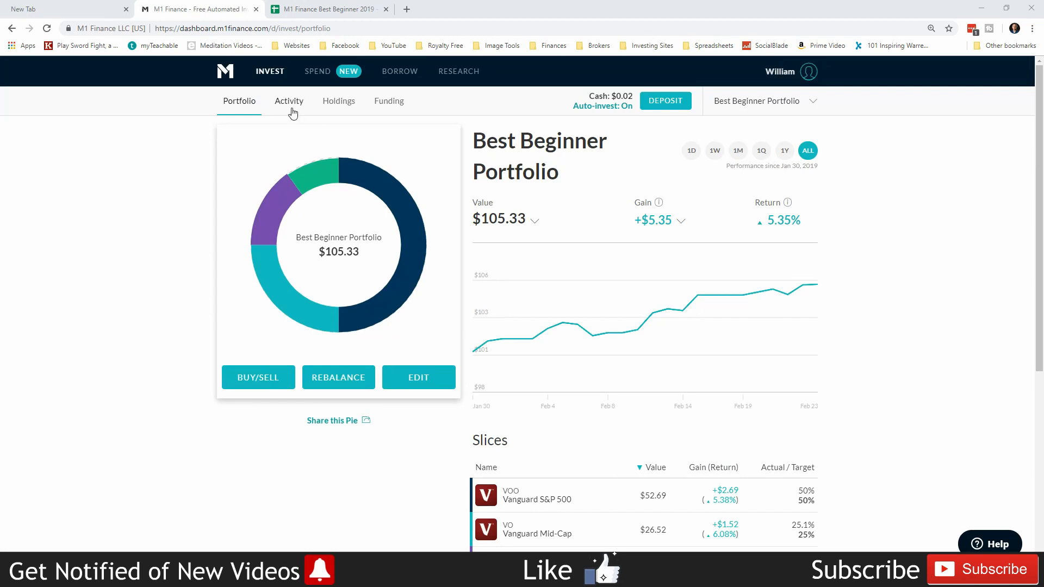
mouse_move(556, 499)
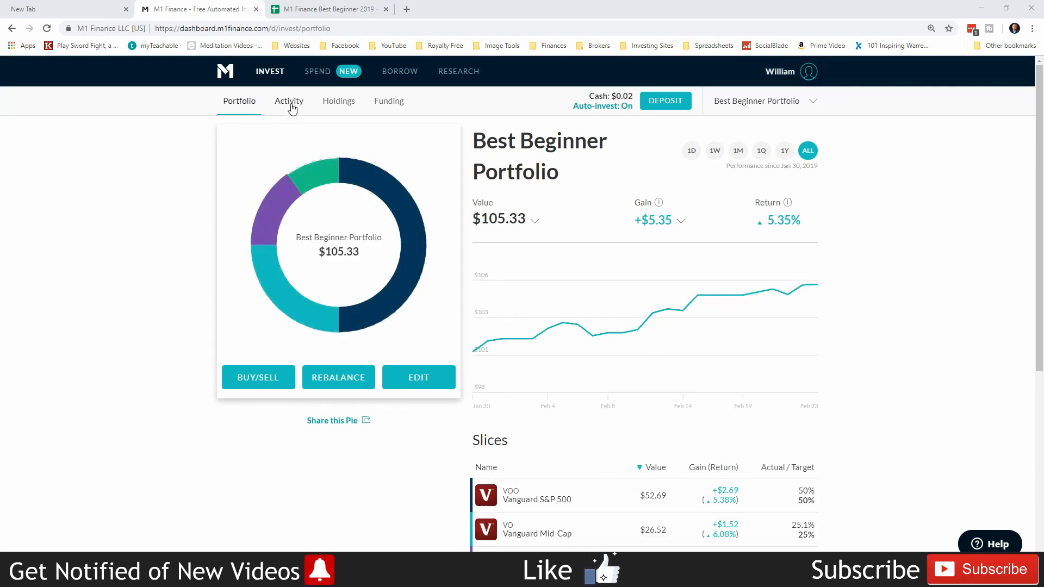
- View the Activity page with the pending dividend and the completed $100 deposit
click(288, 100)
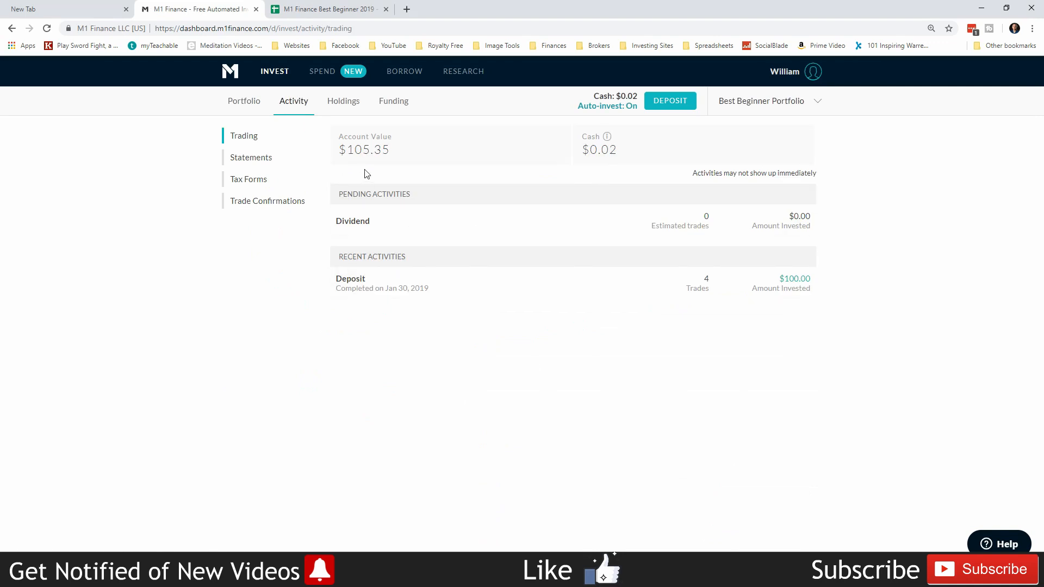
mouse_move(619, 163)
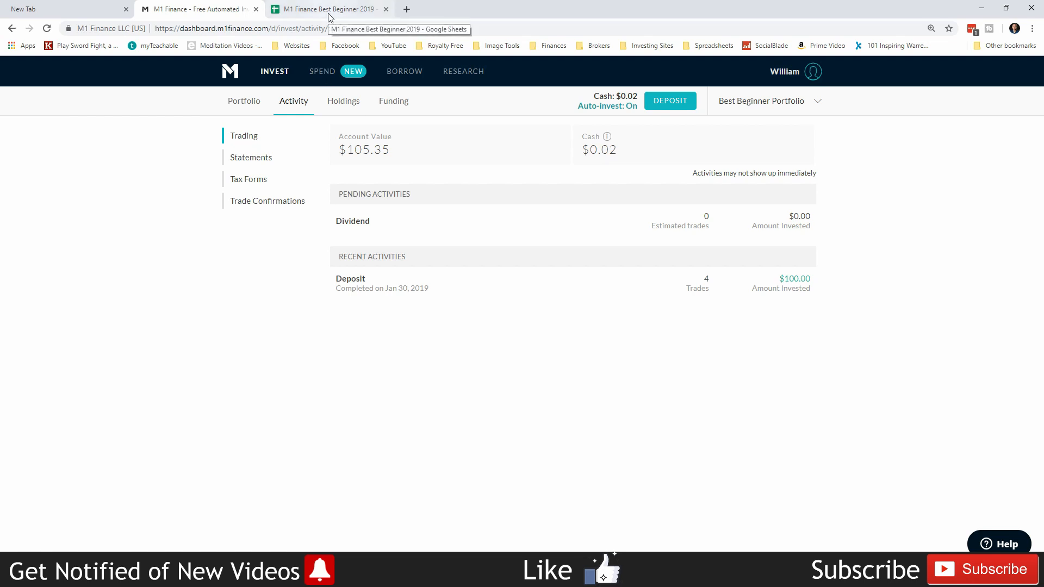
- Switch to the M1 Finance Best Beginner 2019 spreadsheet browser tab
click(326, 9)
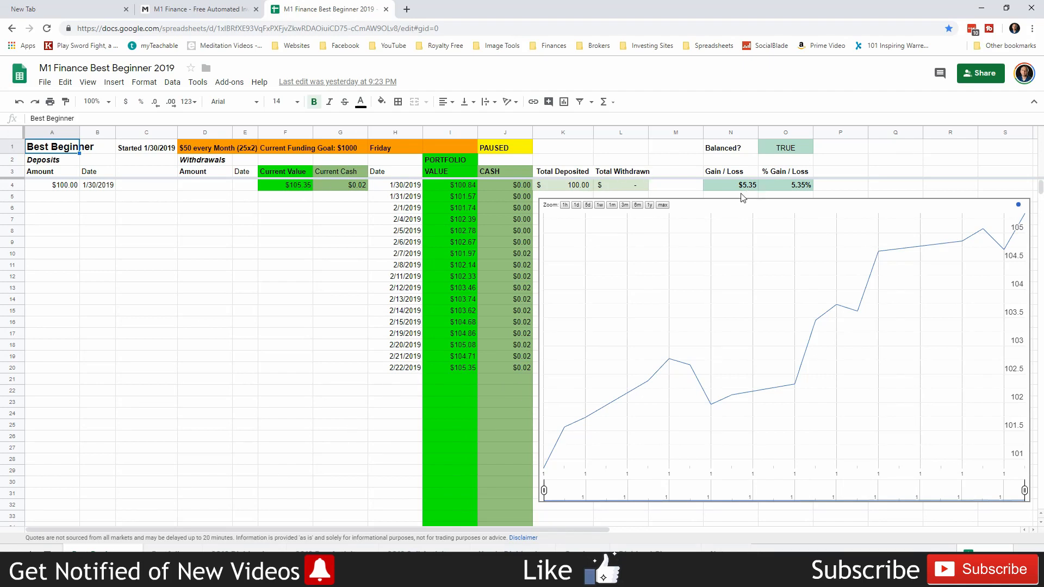
mouse_move(807, 201)
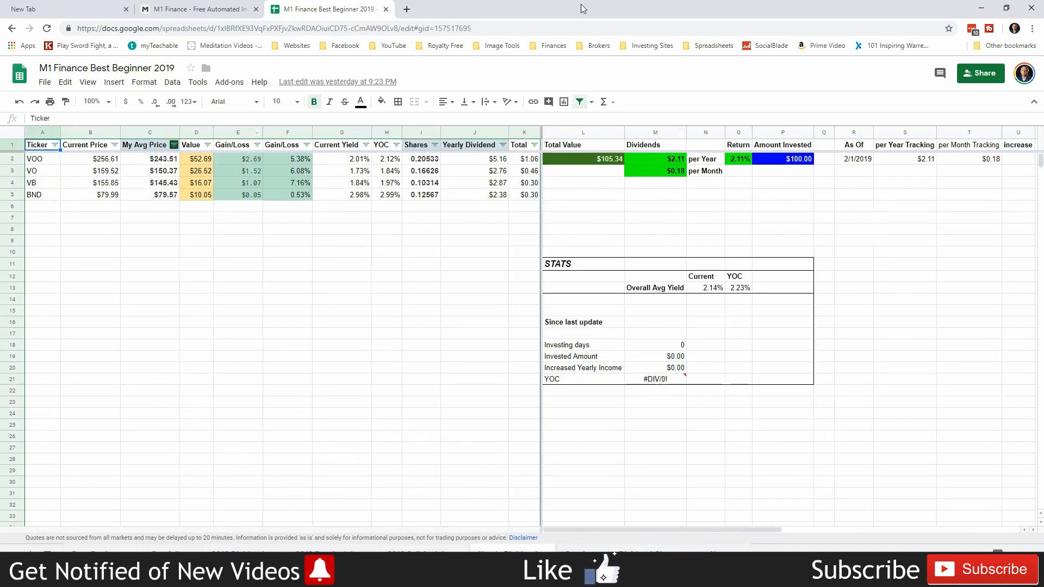
- Select the Total column cell to inspect its formula summing column K
click(654, 158)
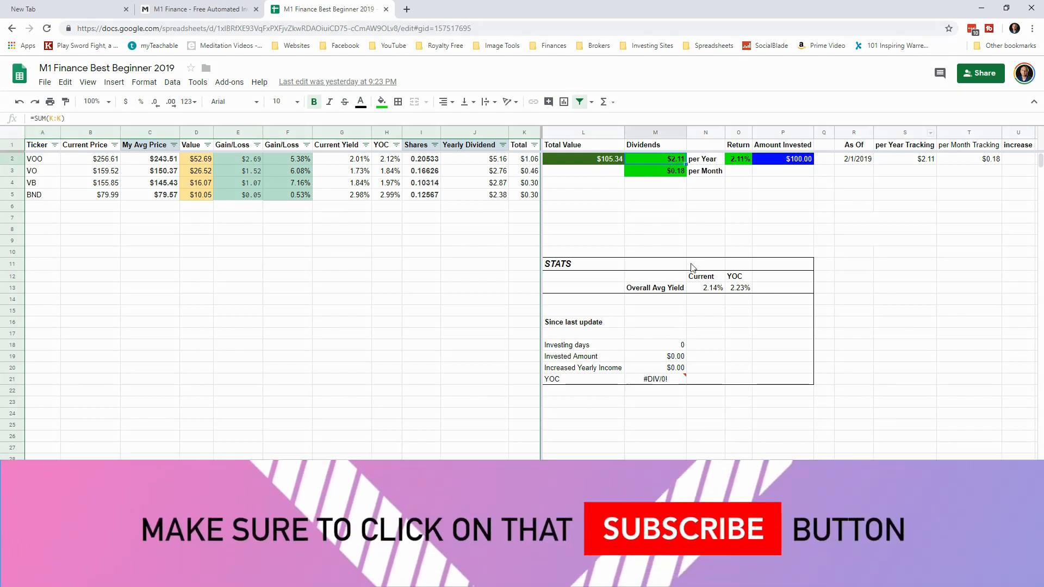
mouse_move(641, 186)
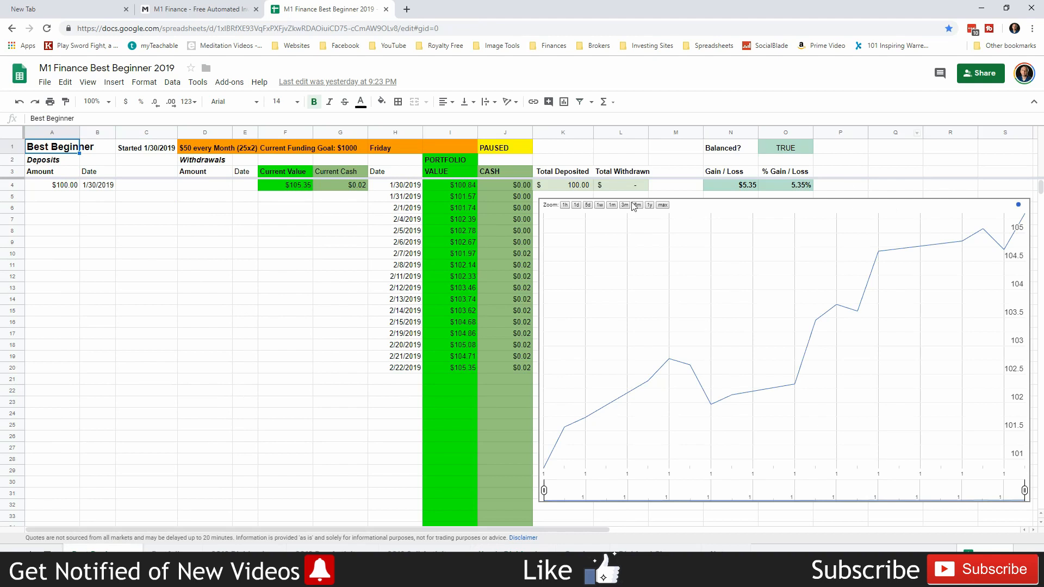
mouse_move(385, 320)
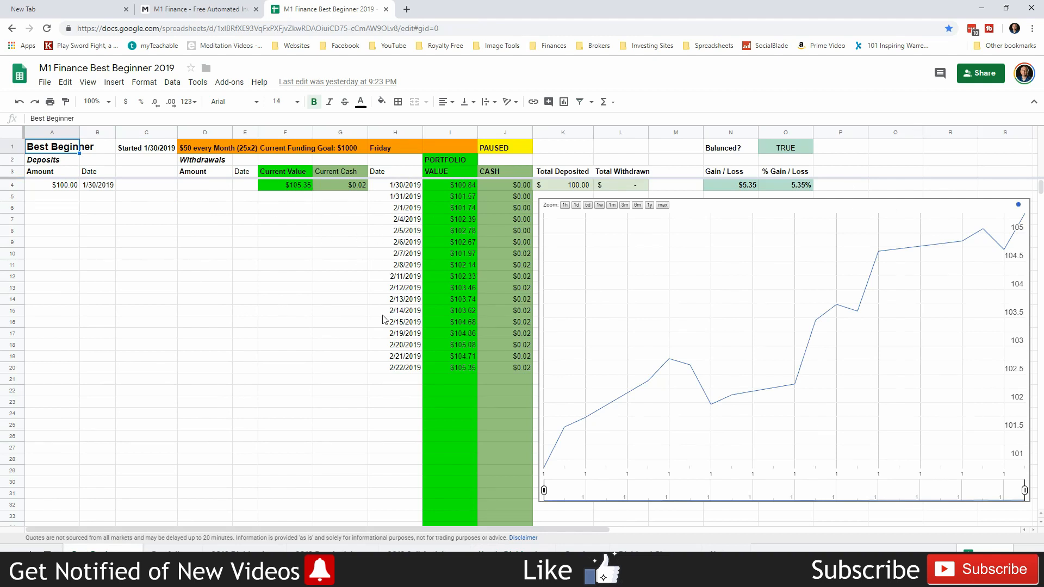
click(339, 299)
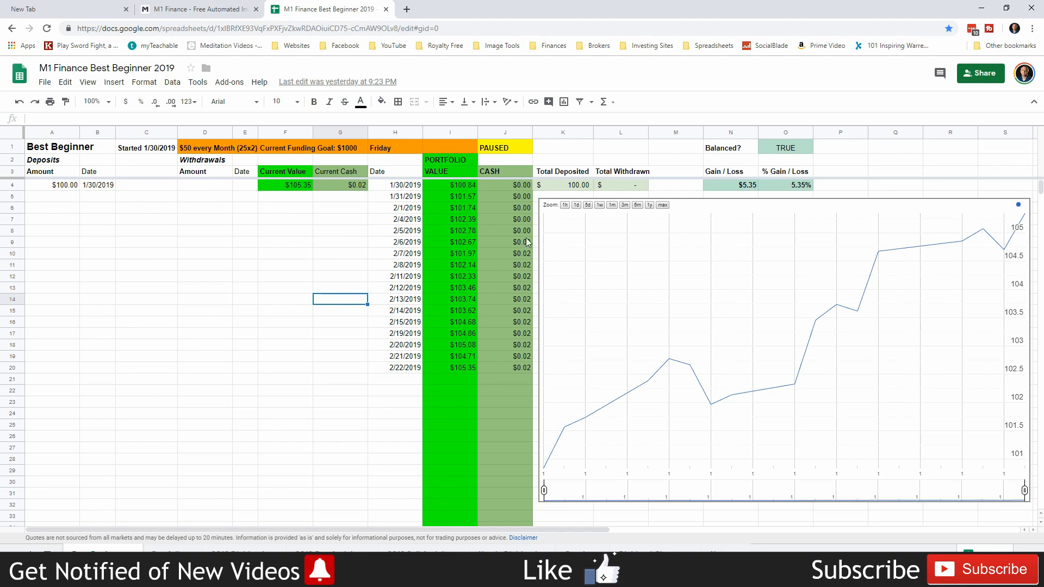
mouse_move(285, 291)
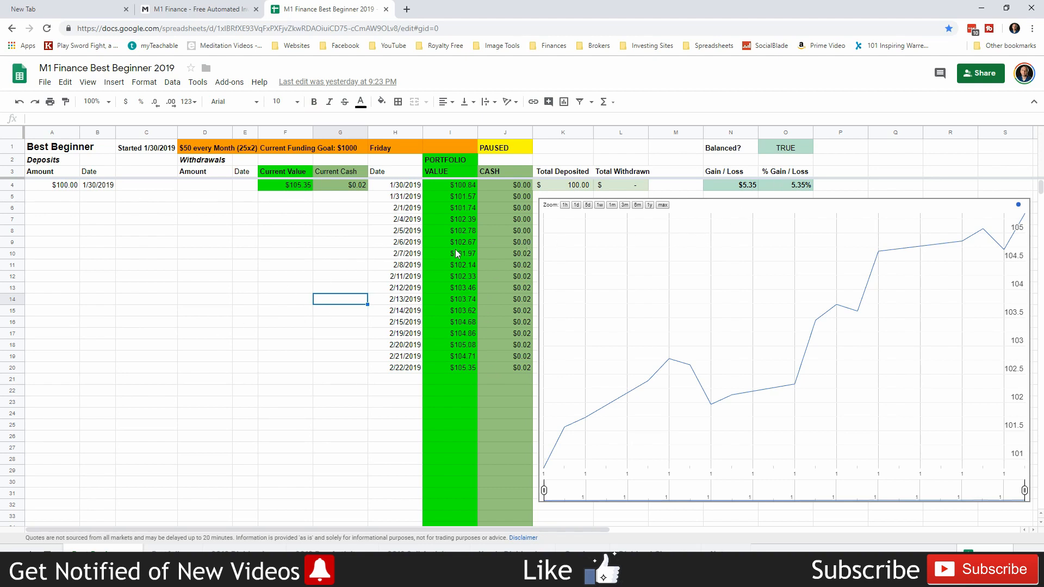
mouse_move(644, 275)
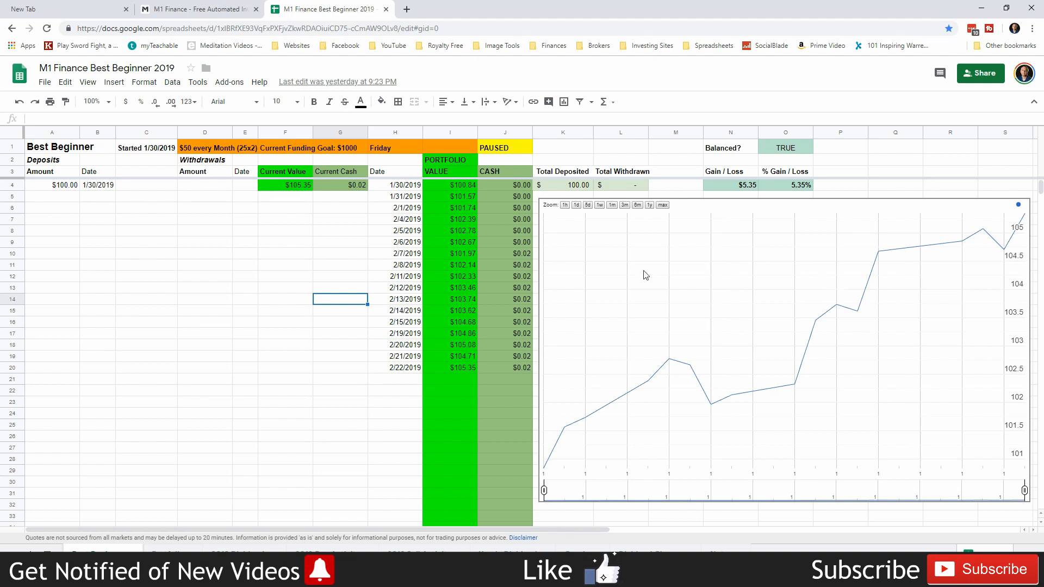
click(785, 185)
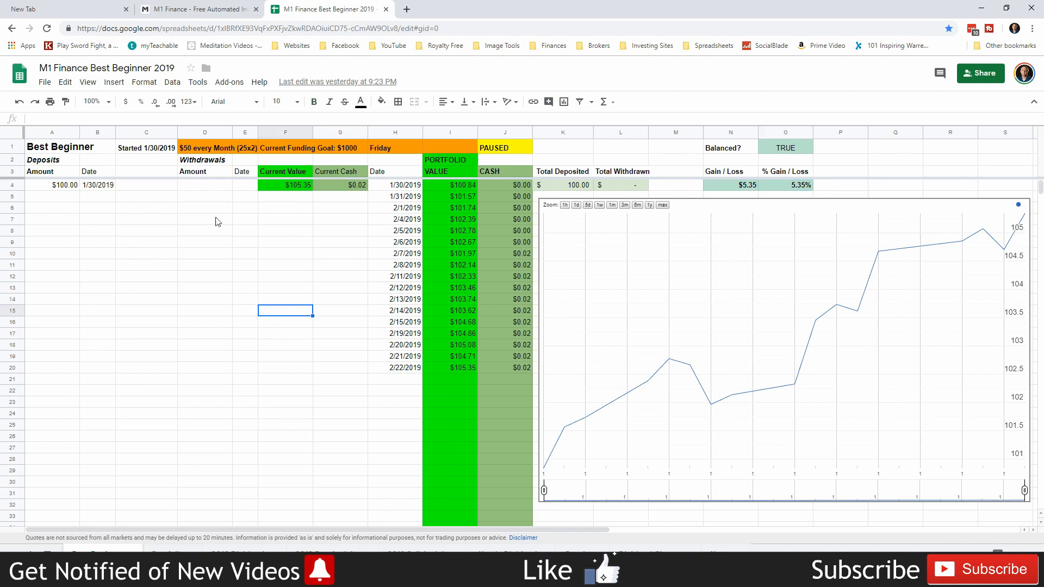
mouse_move(851, 478)
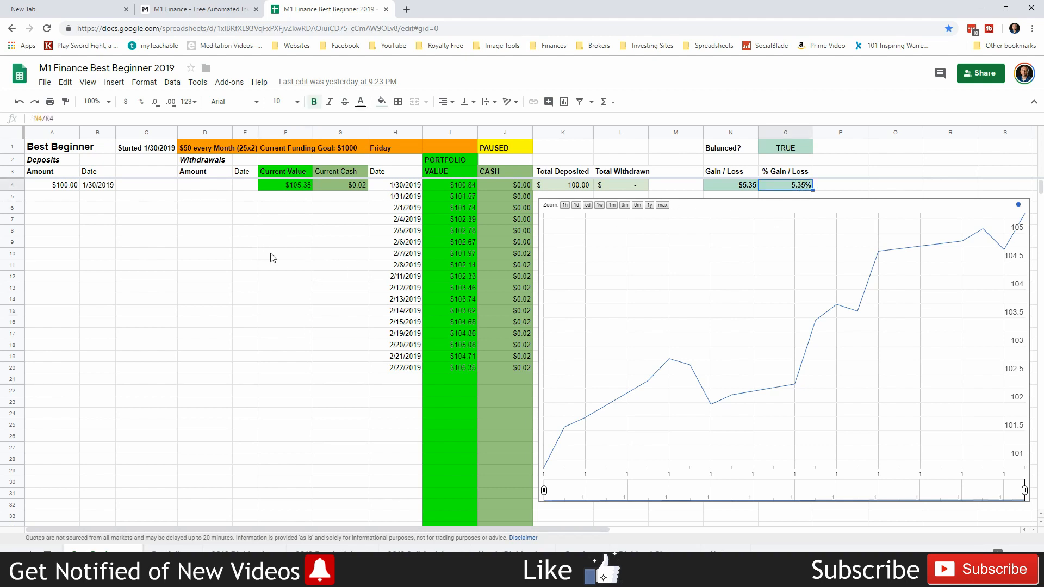
click(285, 253)
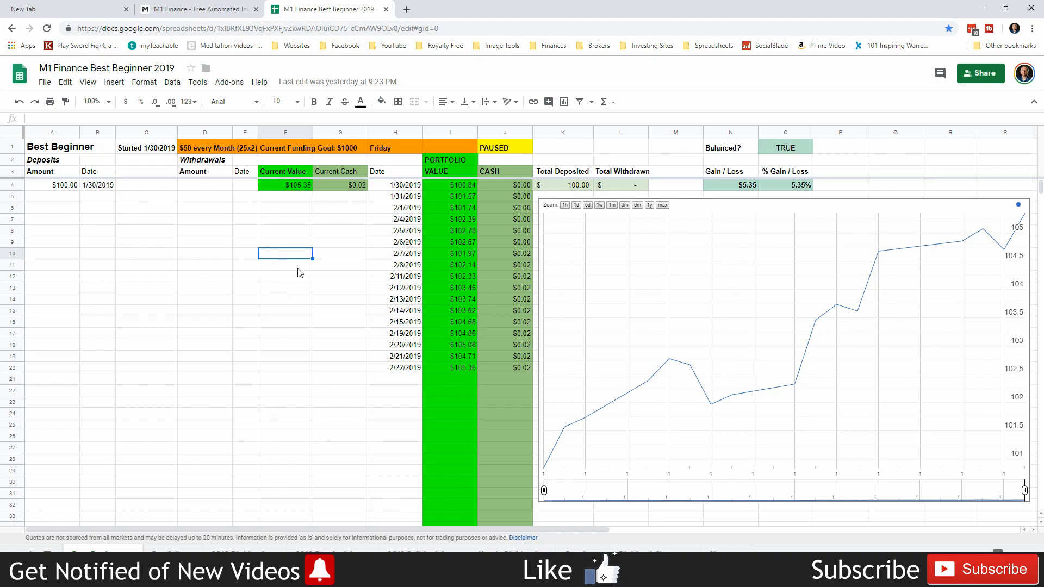
mouse_move(293, 257)
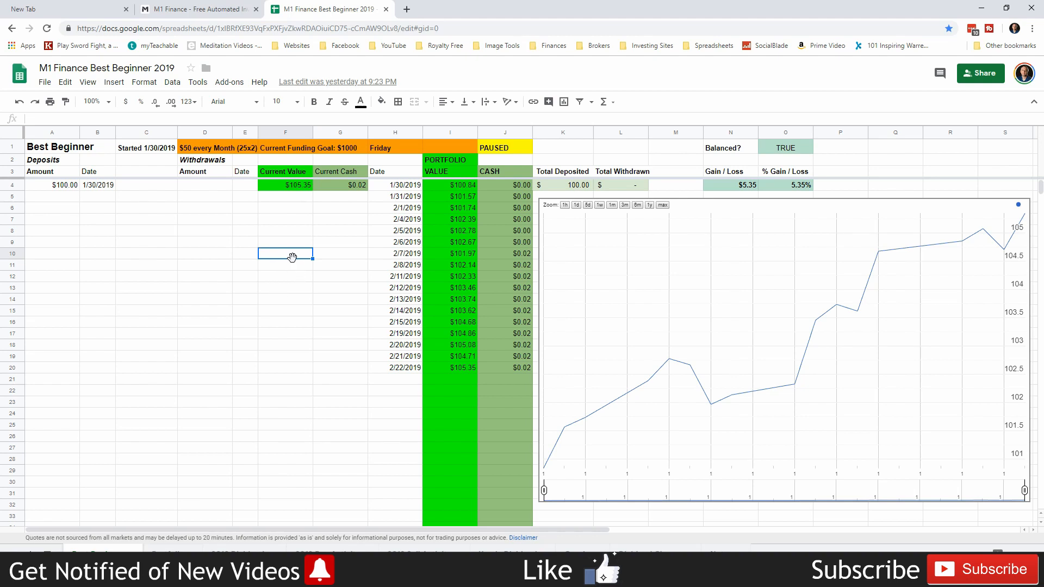
mouse_move(317, 248)
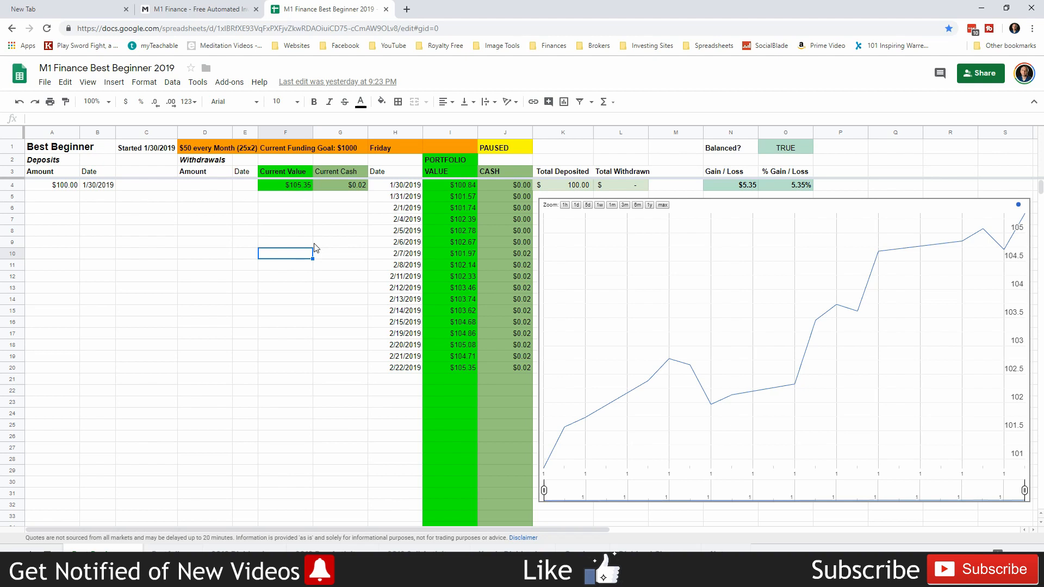
mouse_move(317, 240)
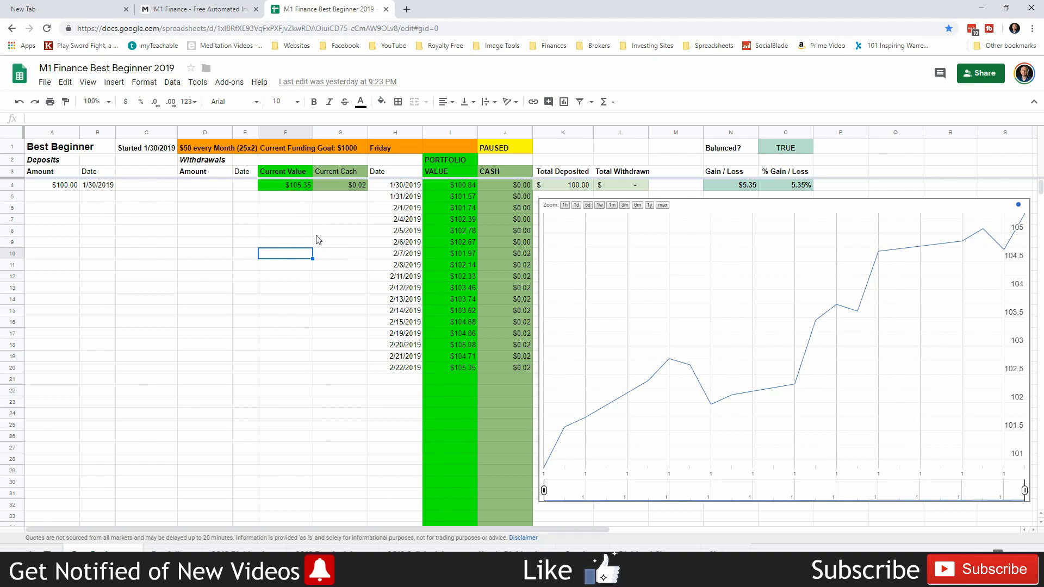
mouse_move(282, 247)
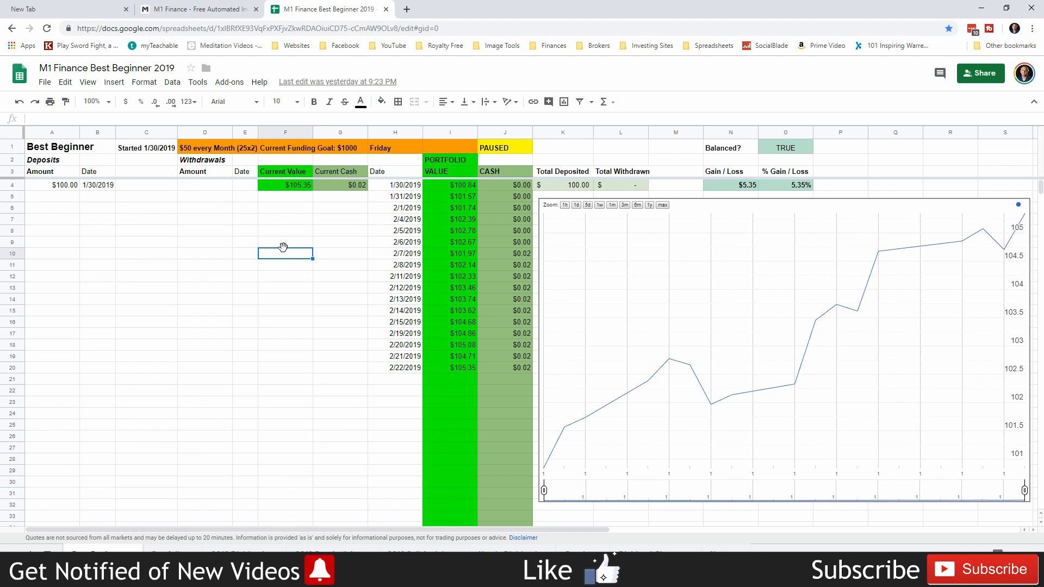
mouse_move(346, 269)
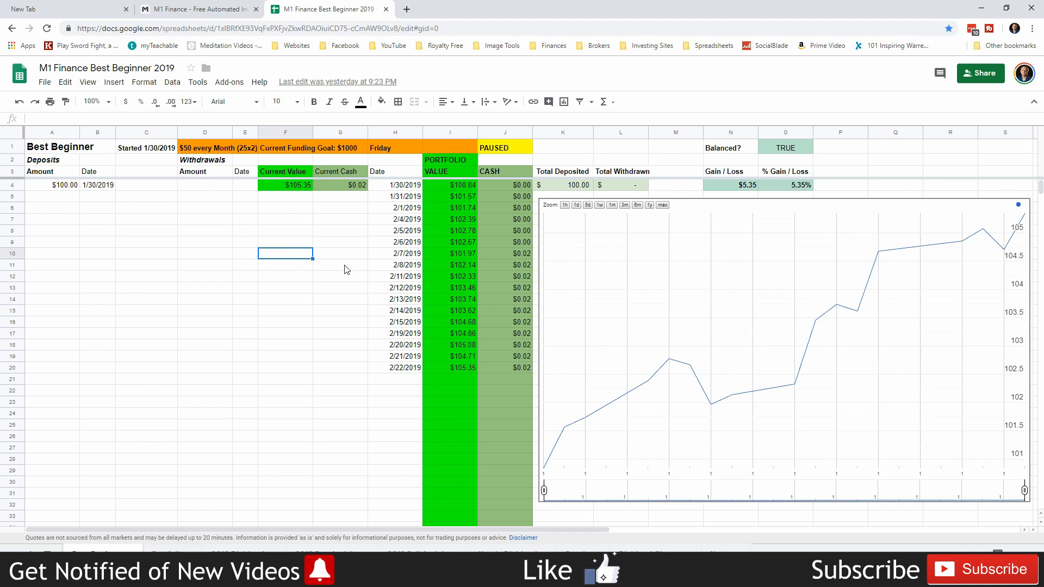
mouse_move(338, 275)
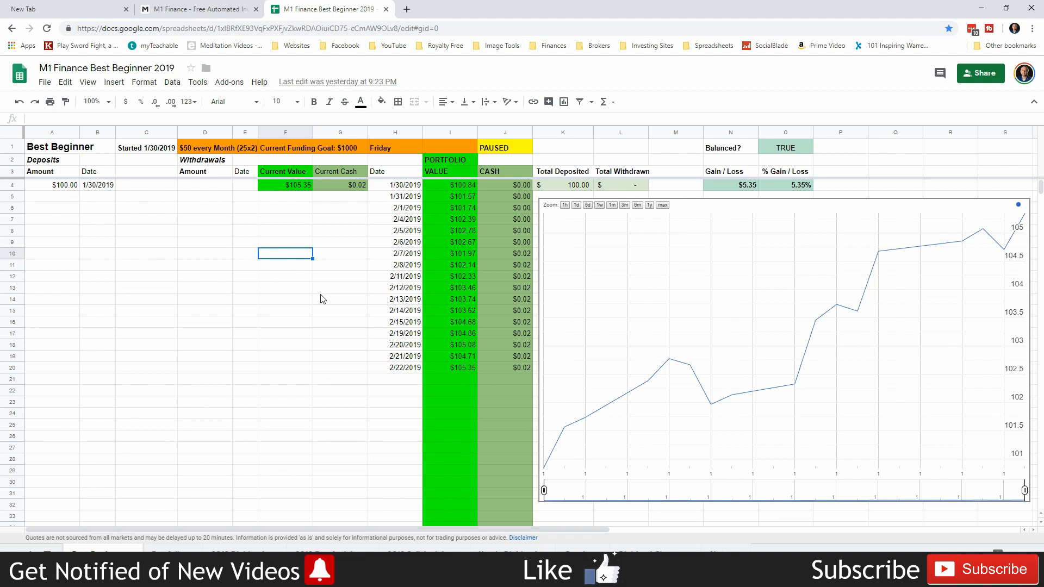
mouse_move(323, 297)
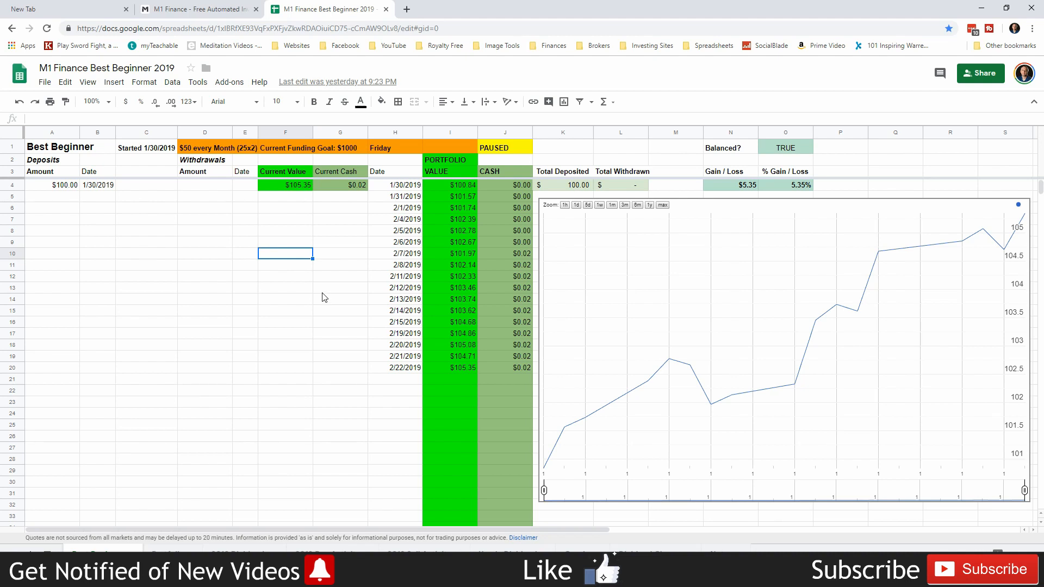
mouse_move(327, 299)
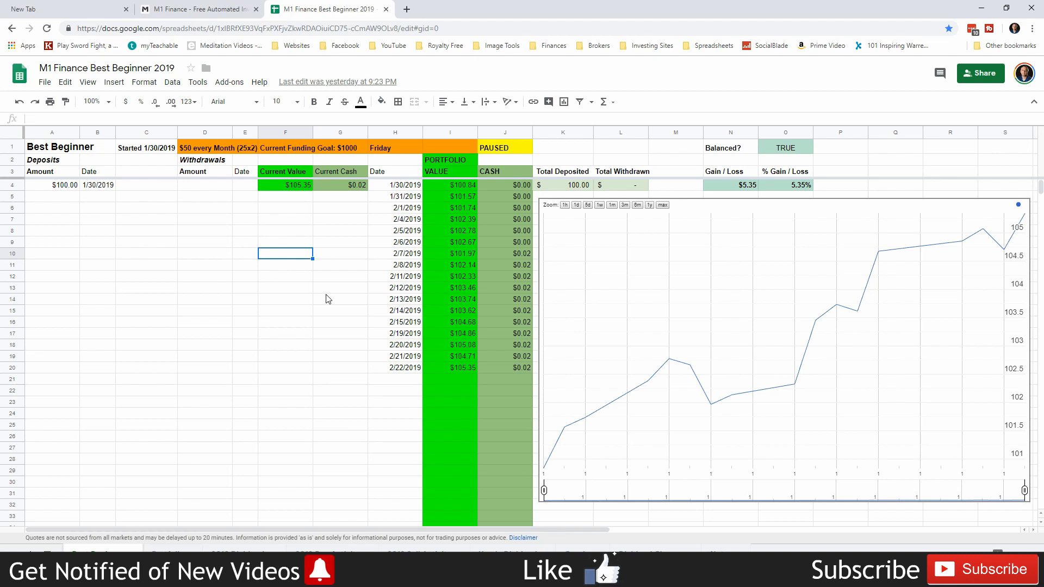
mouse_move(319, 291)
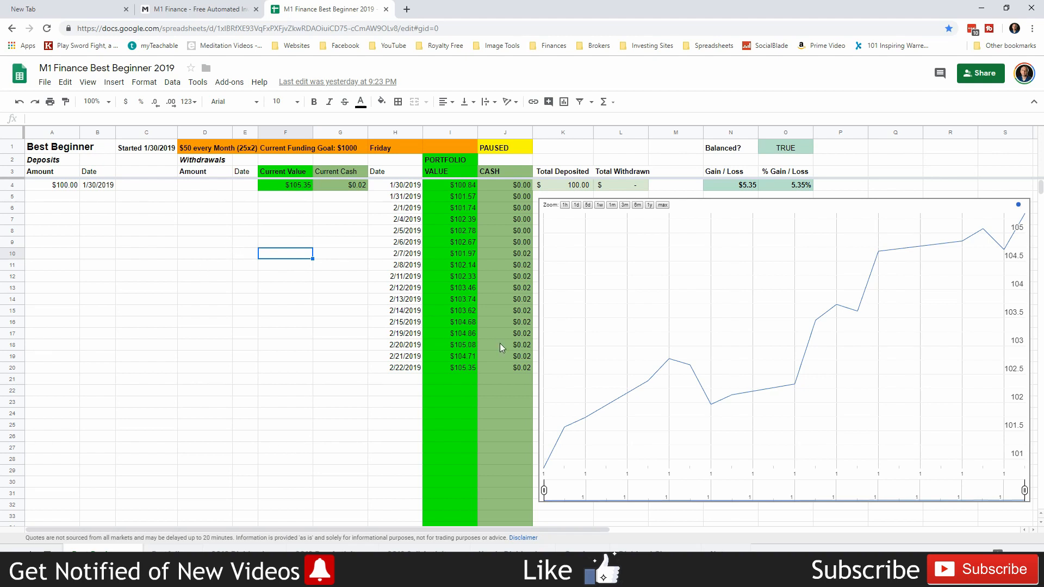
click(339, 287)
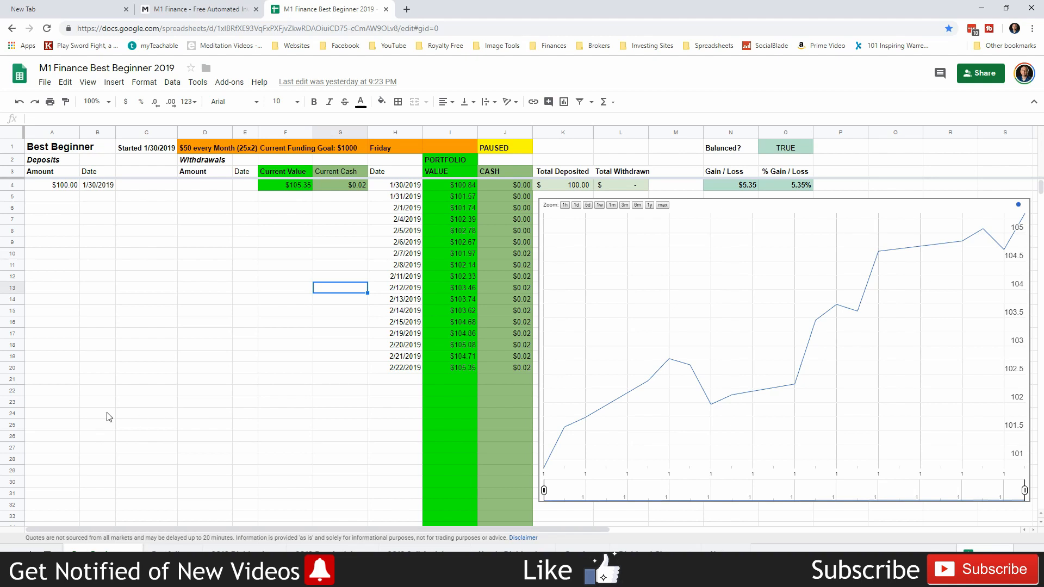
mouse_move(73, 437)
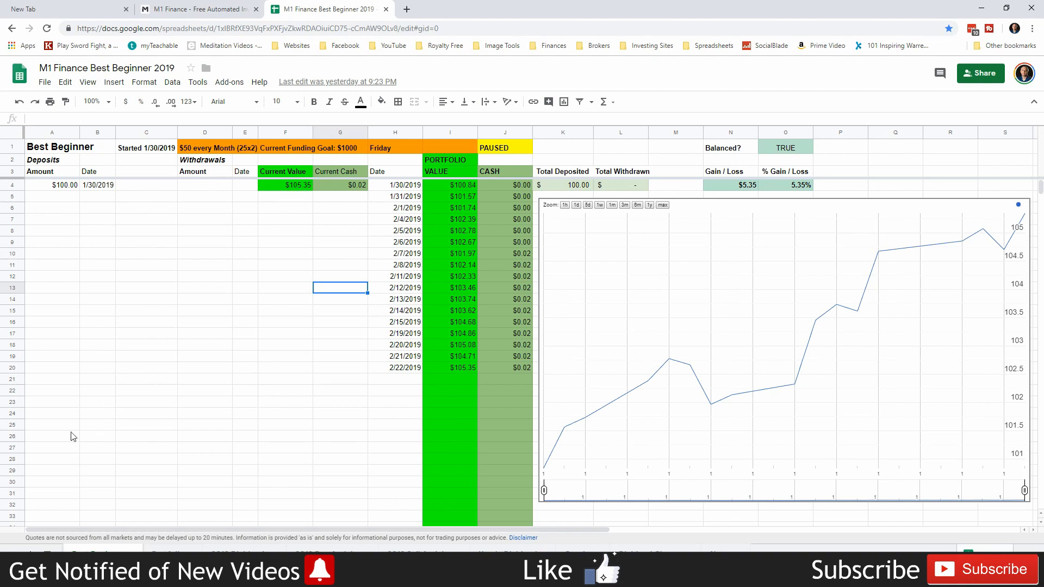